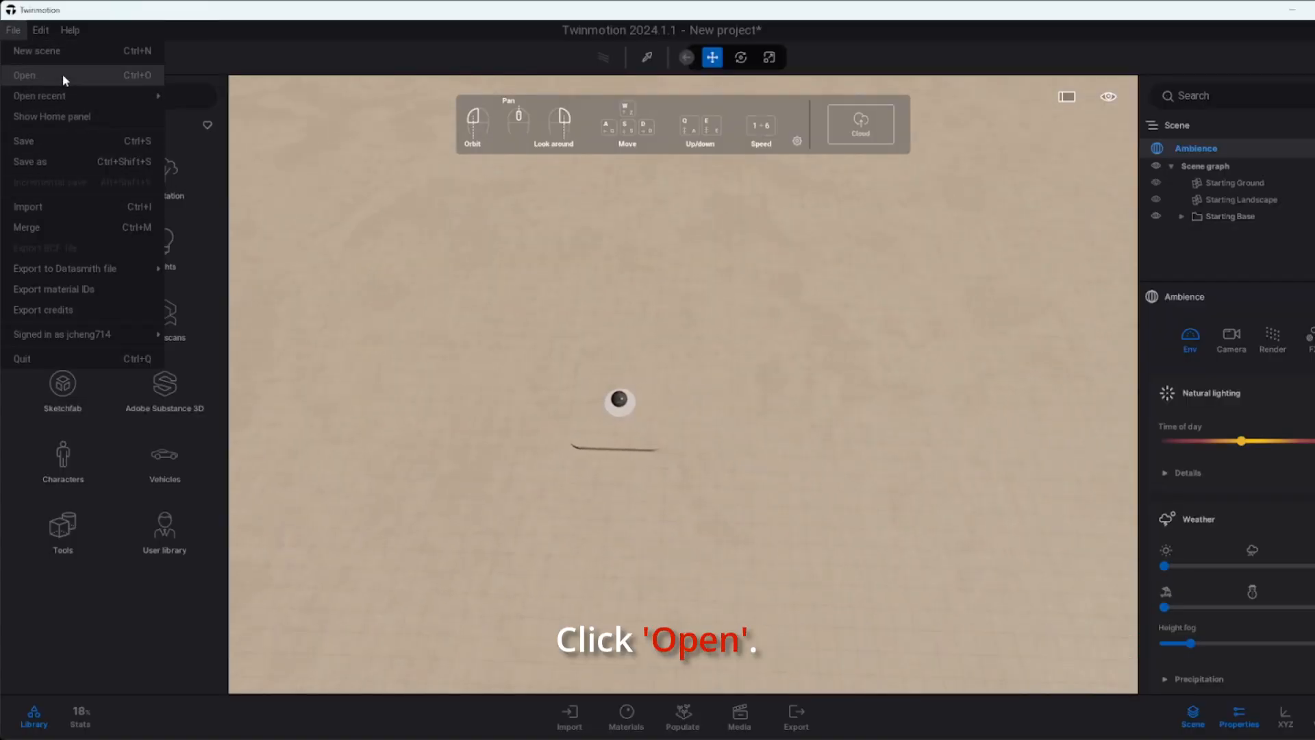
- Load the Sample_Pack TM project from the ShadersBox sample pack folder
click(26, 74)
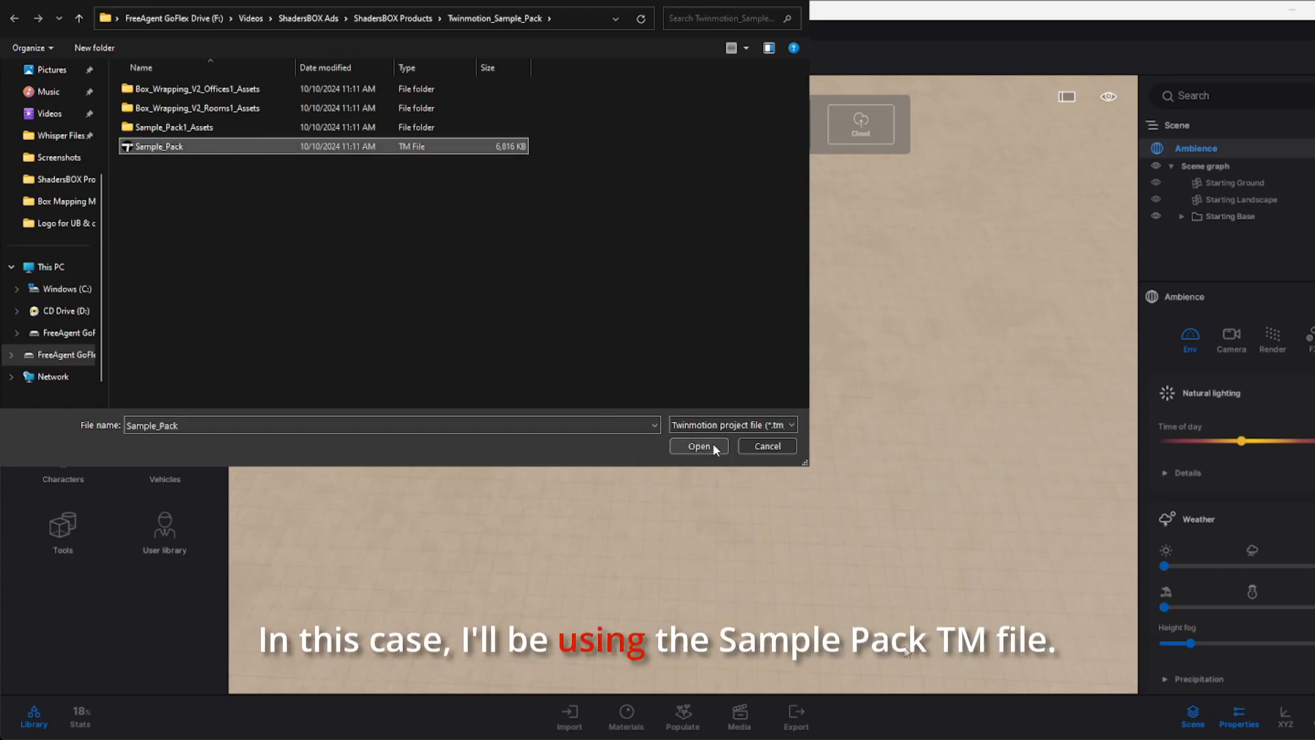
click(698, 446)
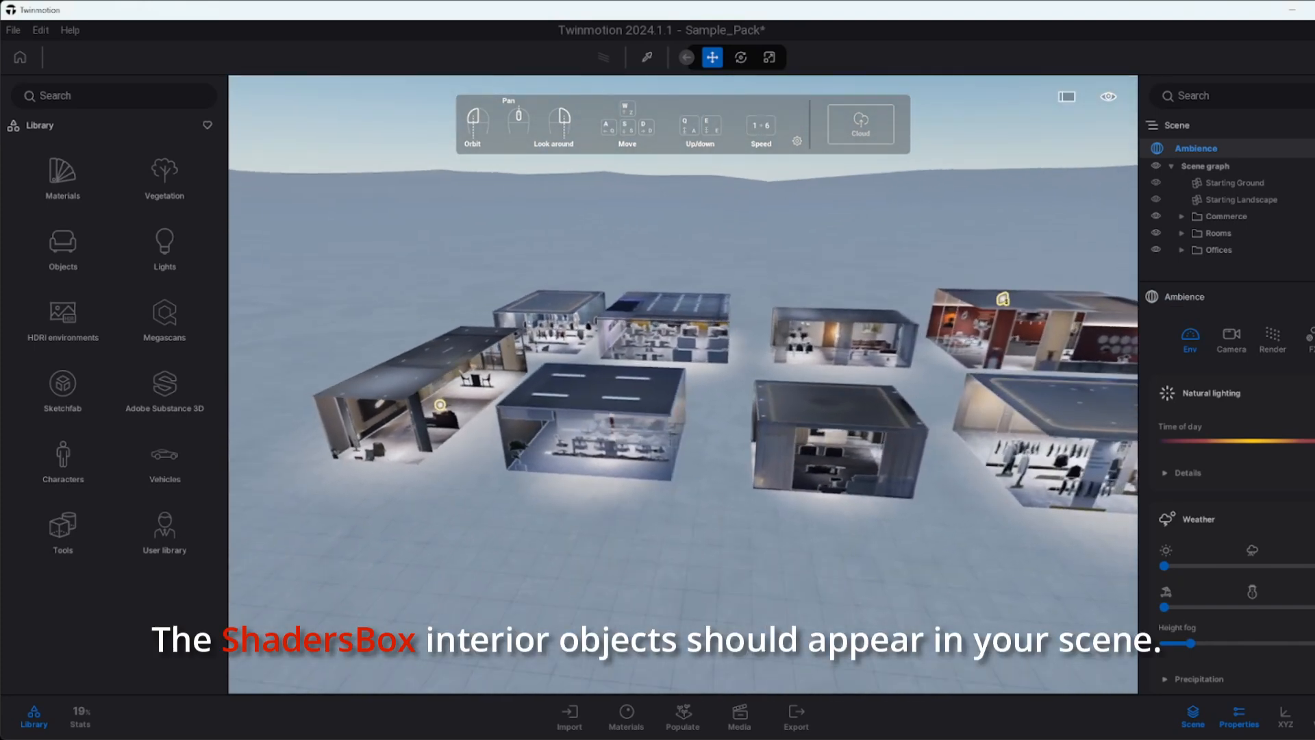
- Set the time of day to about 20:37 and select Room 2 in the scene
click(1181, 217)
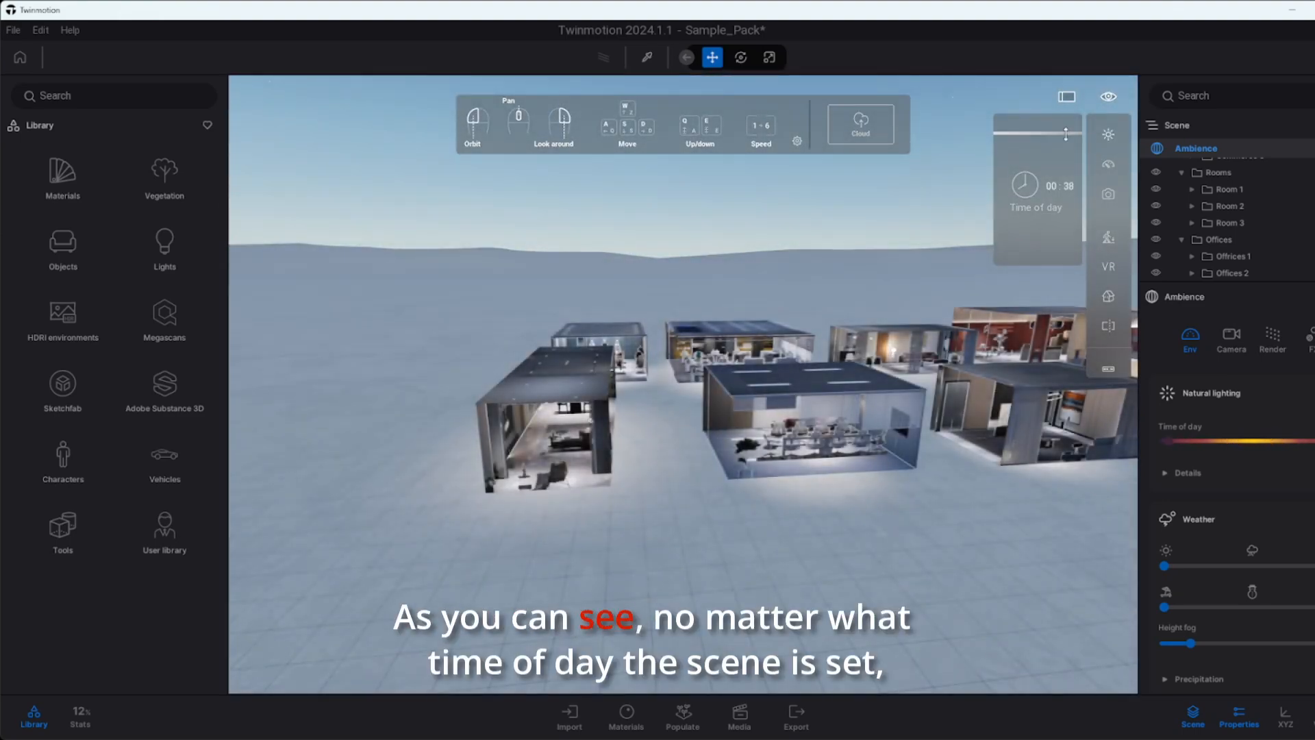
drag(1037, 130, 1065, 185)
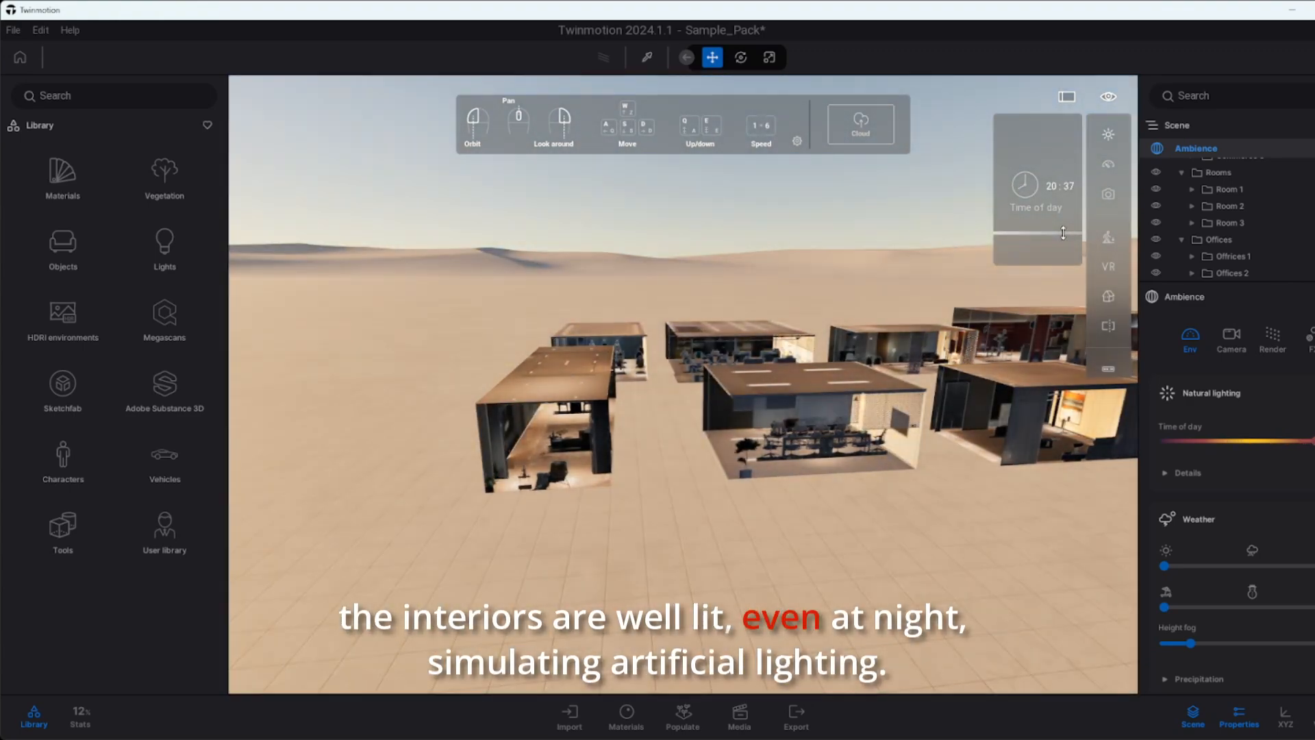
click(1233, 222)
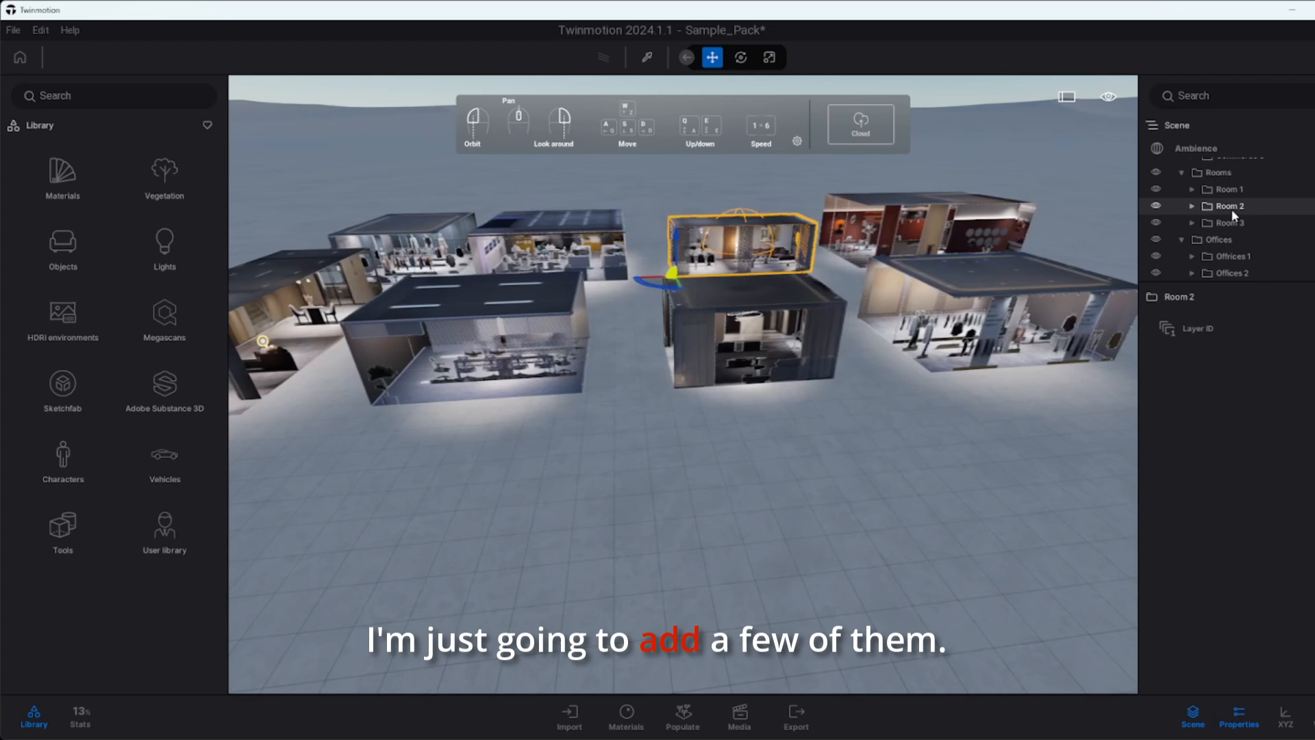
- Add the Room containers to the user library via their Scene graph actions
right_click(1230, 206)
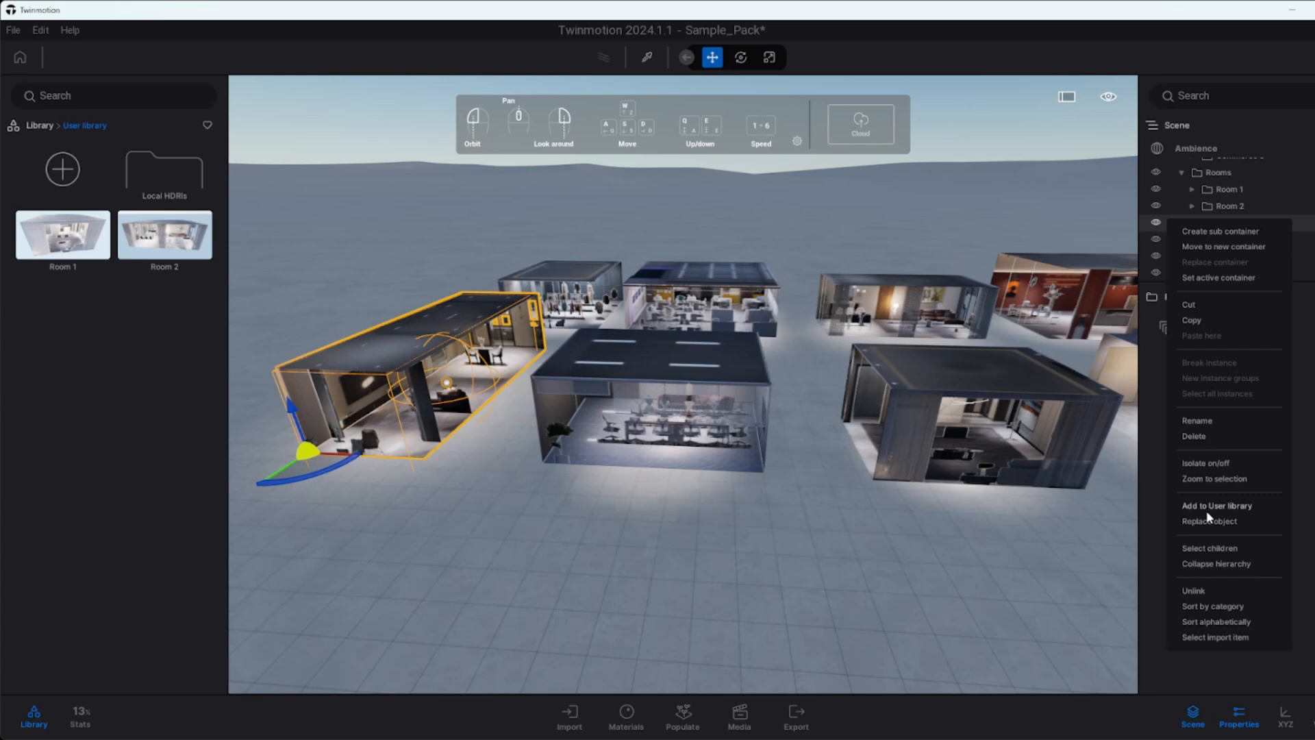
click(1217, 506)
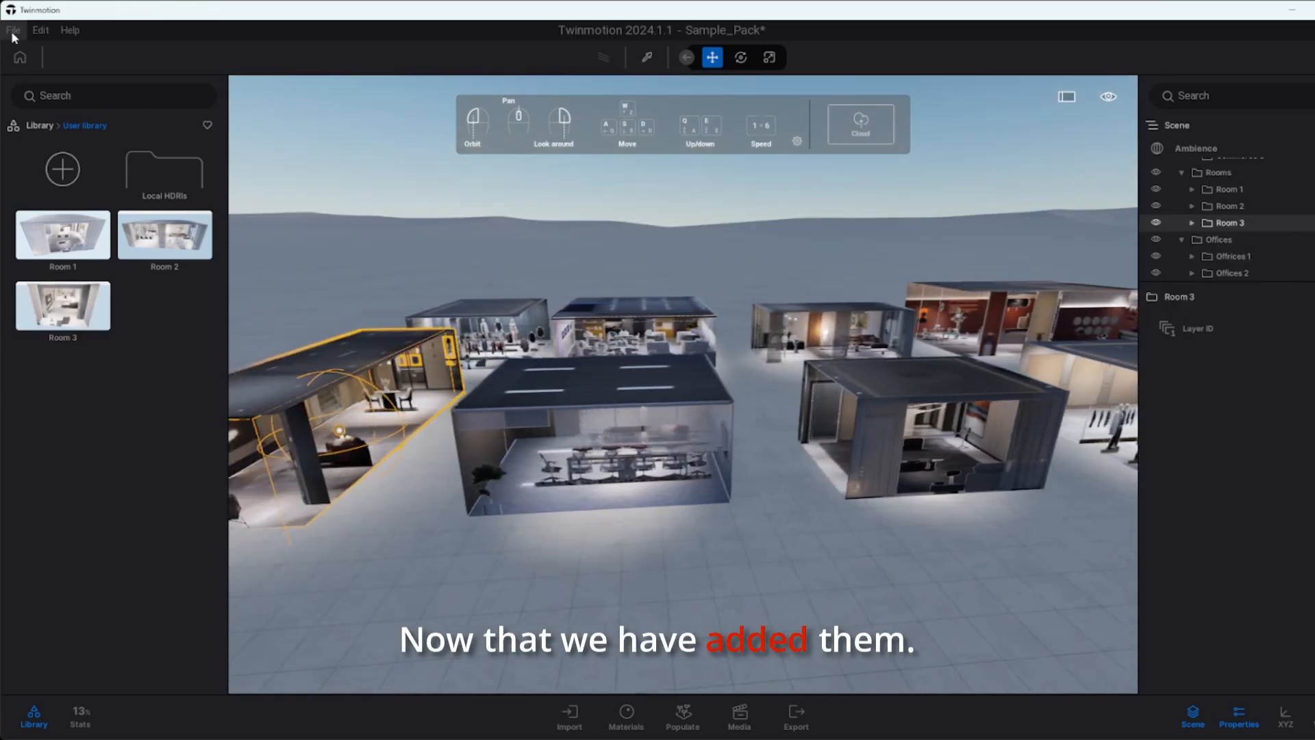
- Load the house project and push its time of day to about 21:08
click(11, 30)
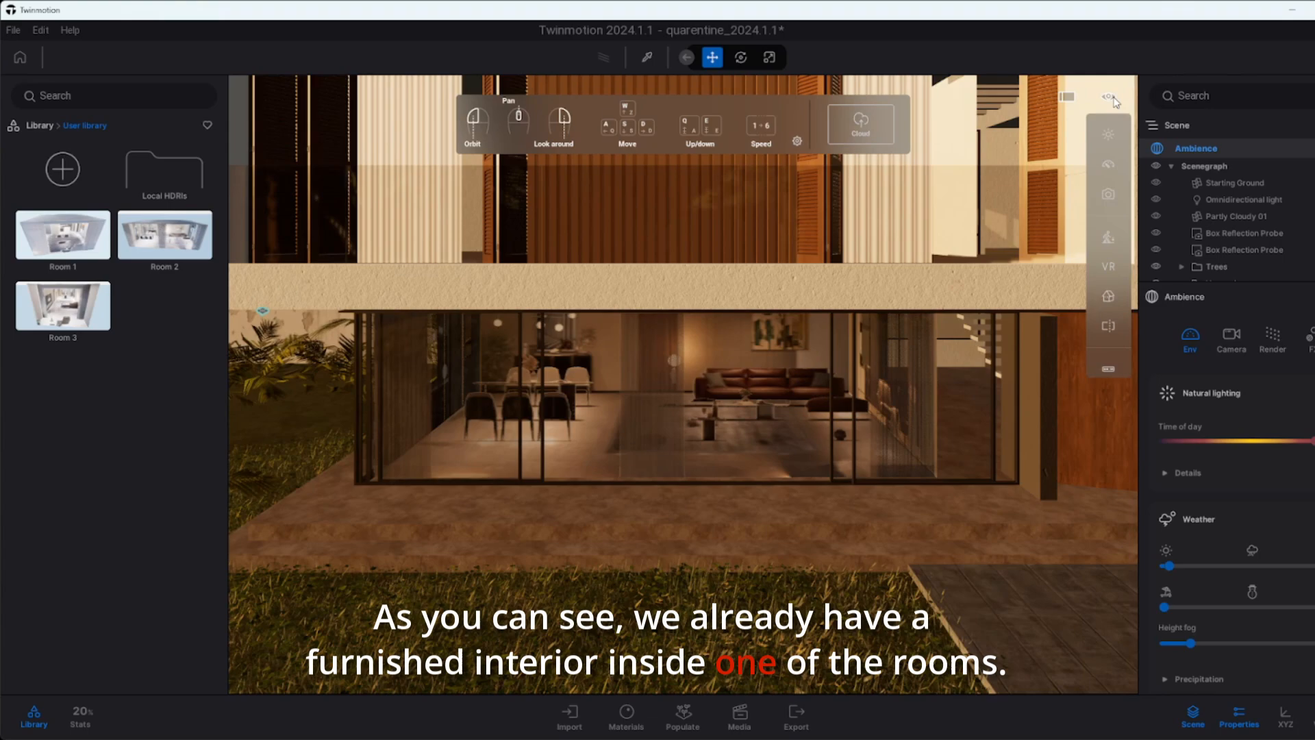
click(1107, 134)
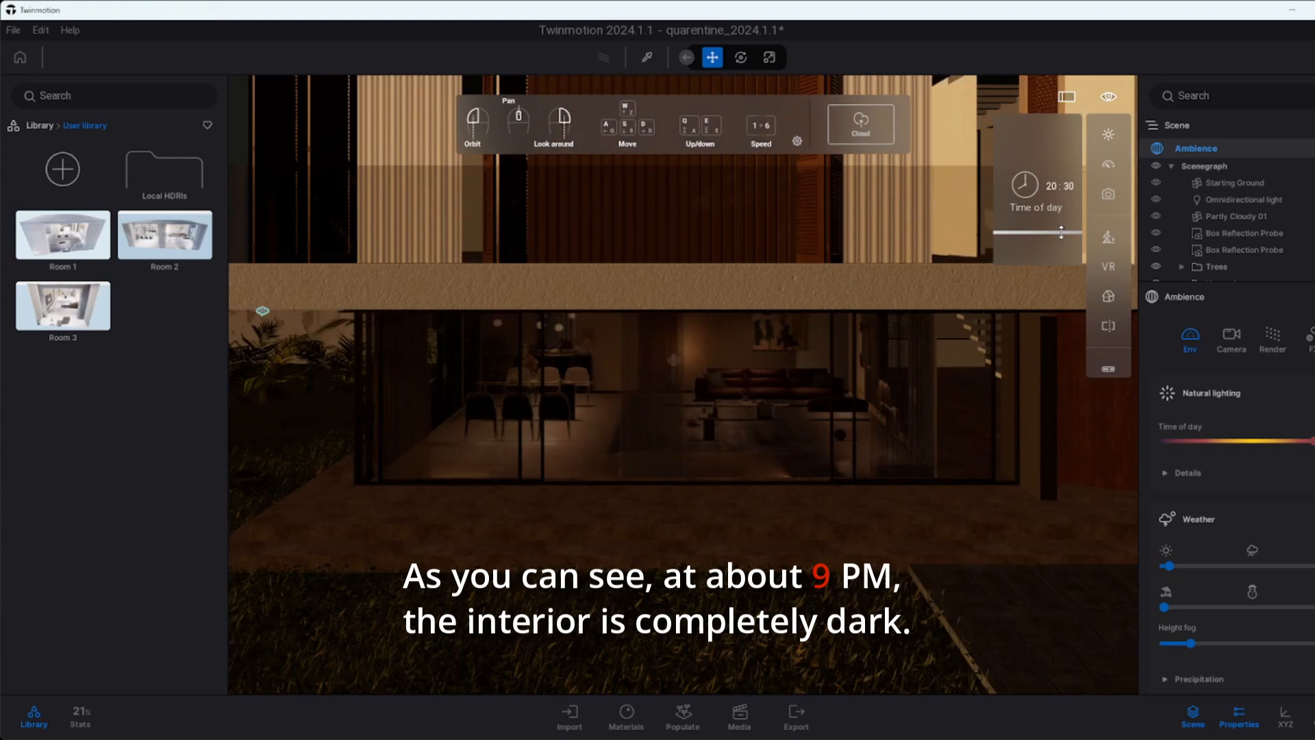
drag(1061, 234, 1052, 244)
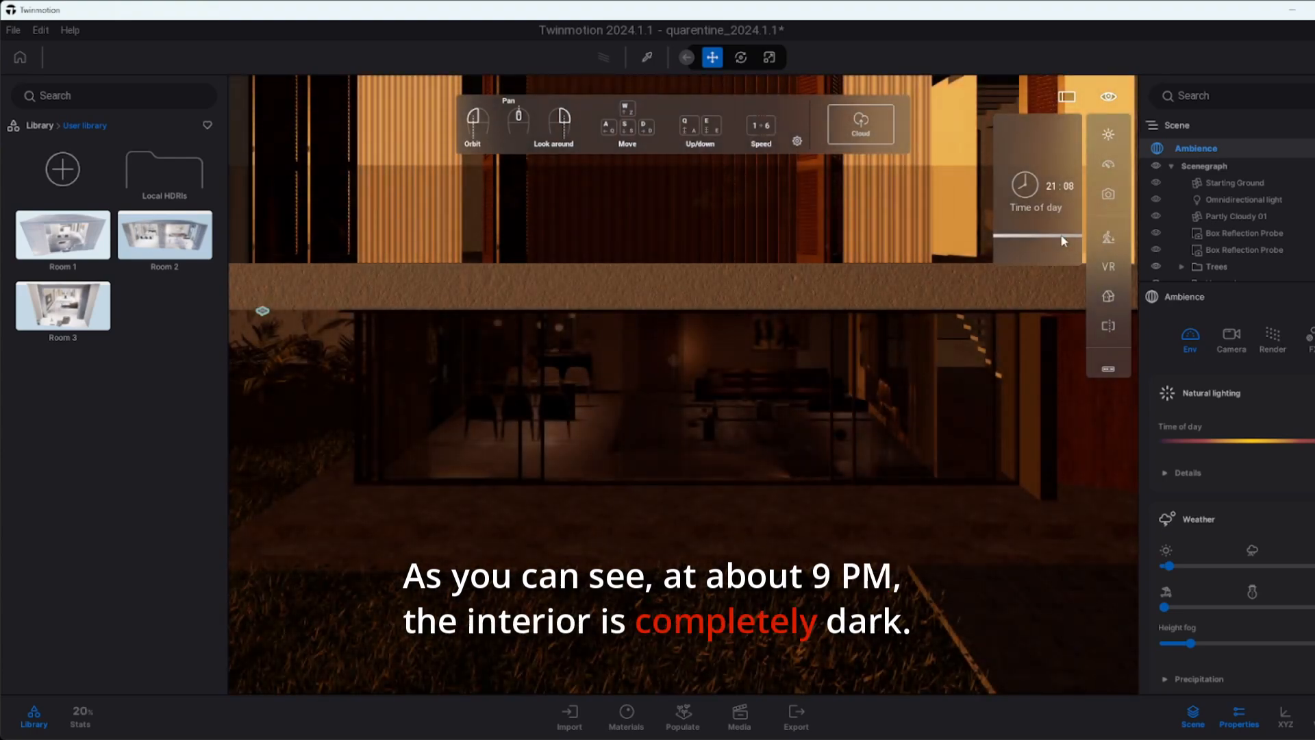
drag(1019, 244, 1066, 244)
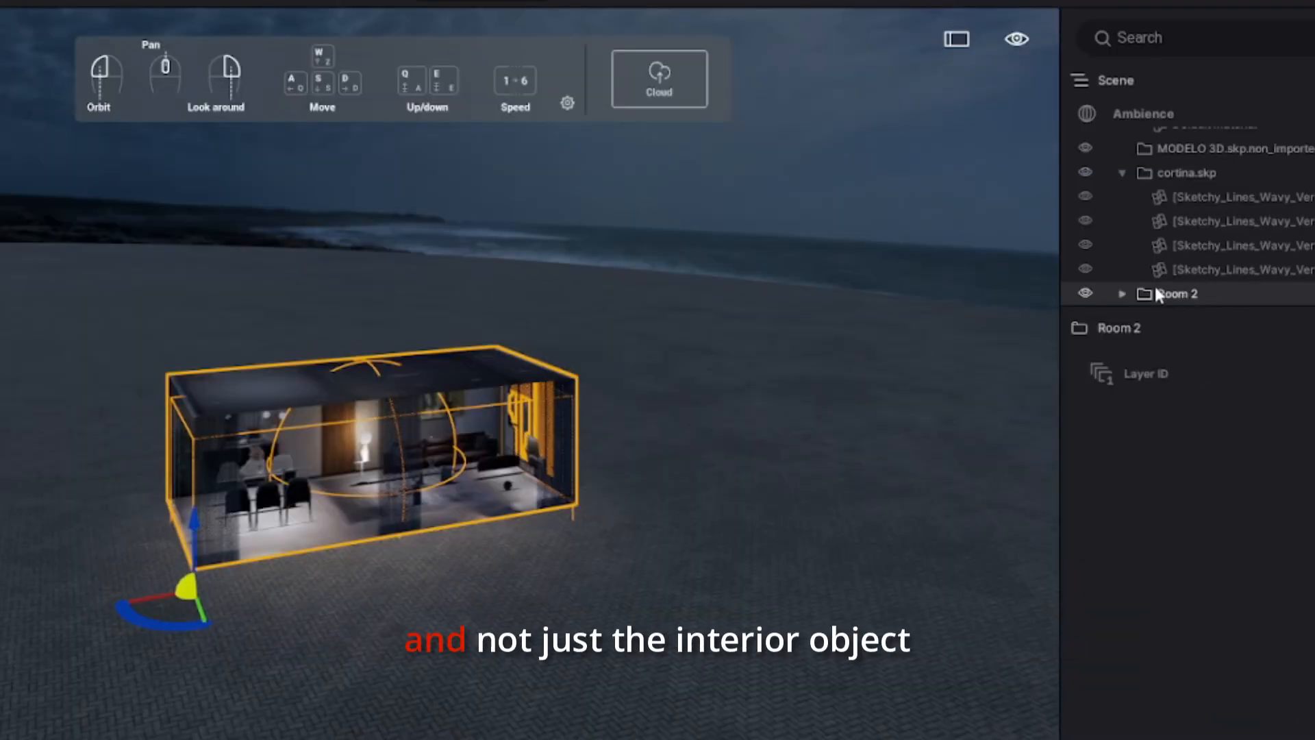
- Select the placed Room 2 container in the house scene
click(1122, 293)
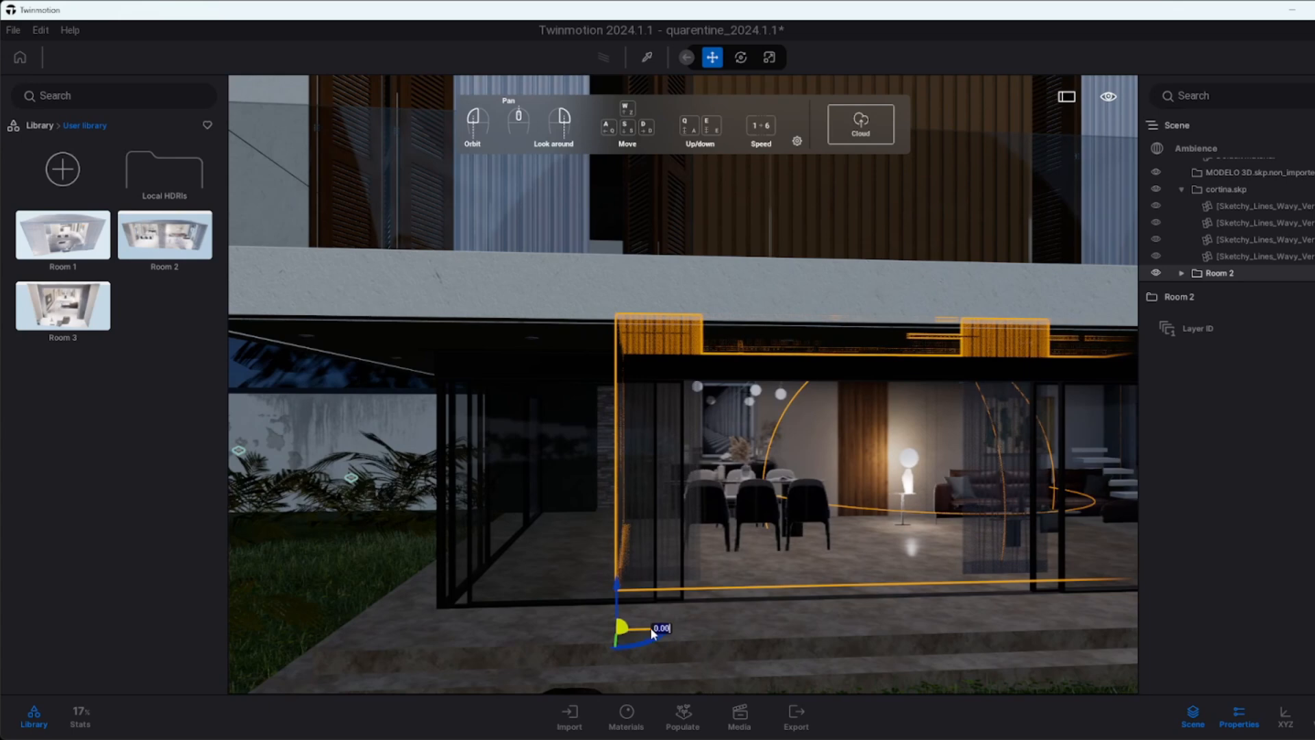
- Slide Room 2 left with the gizmo until its corner lines up with the glass room's walls
drag(652, 630, 499, 634)
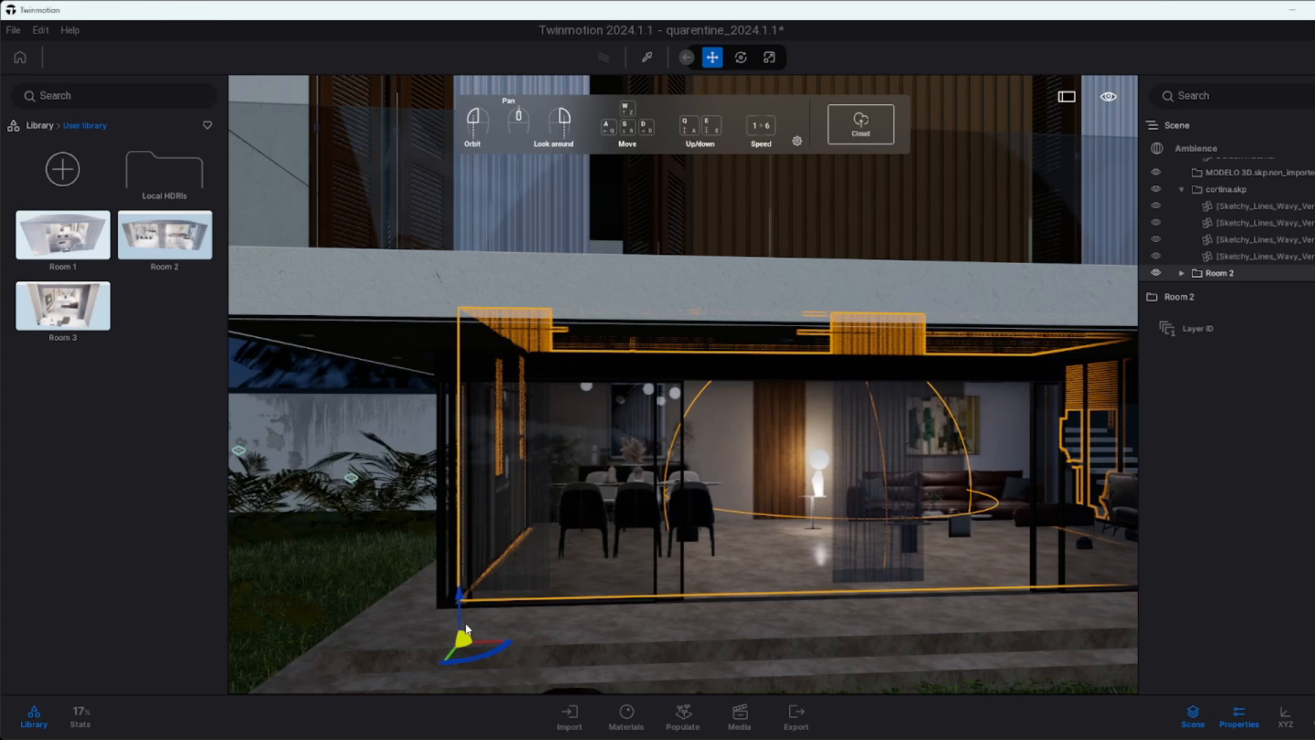
drag(462, 592, 461, 612)
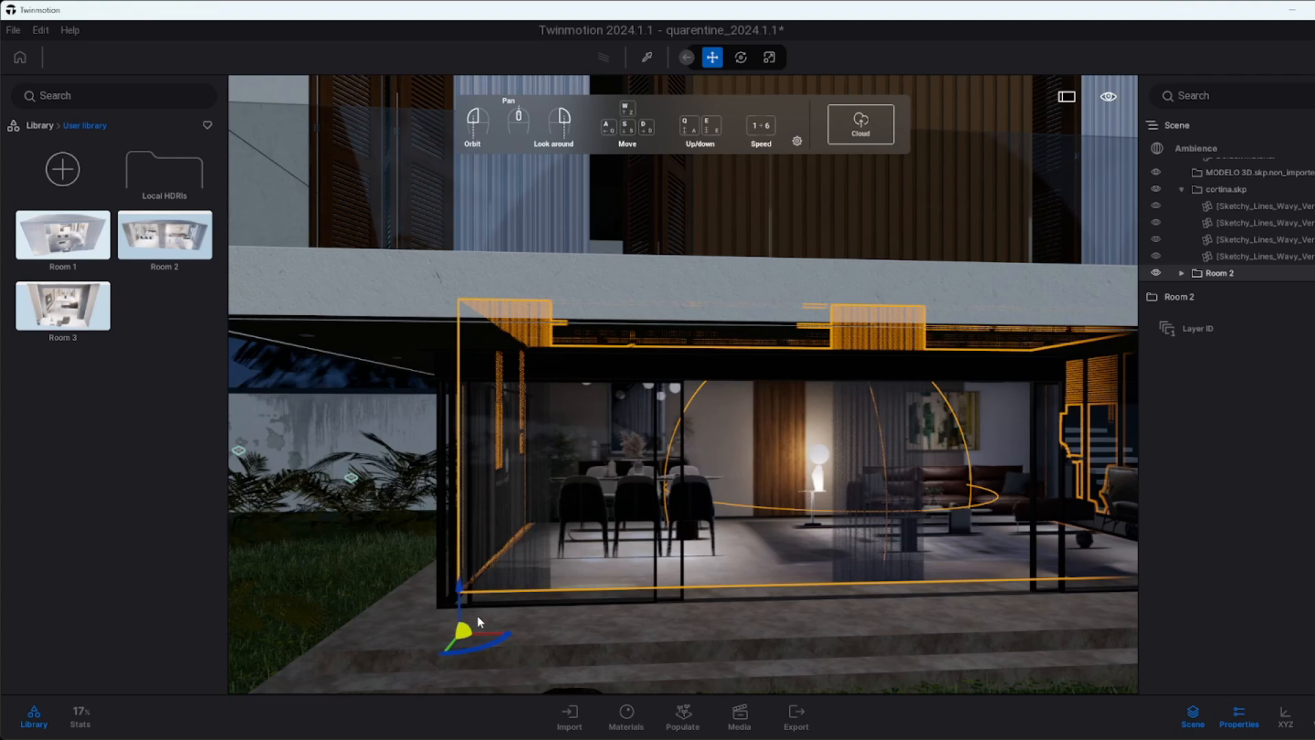
drag(464, 633, 450, 655)
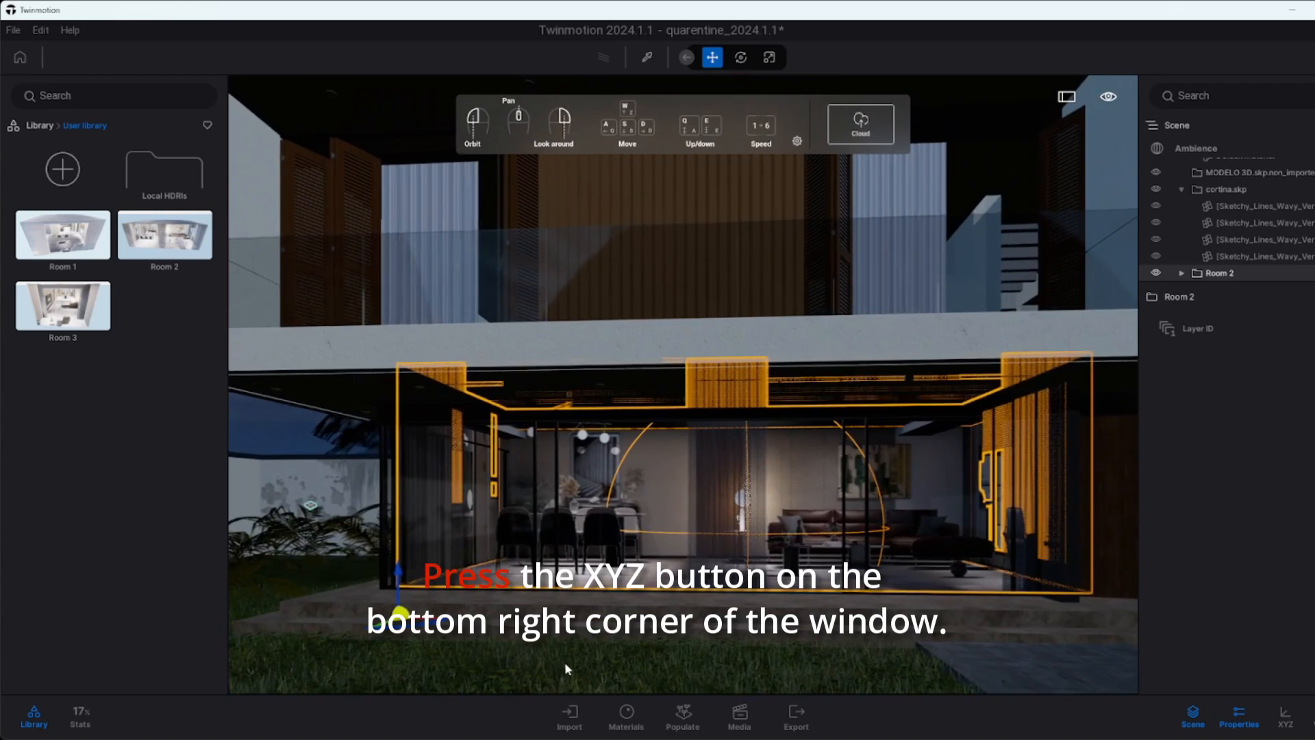
- Show Room 2's numeric position, rotation, scale and size values via the XYZ button
click(1285, 717)
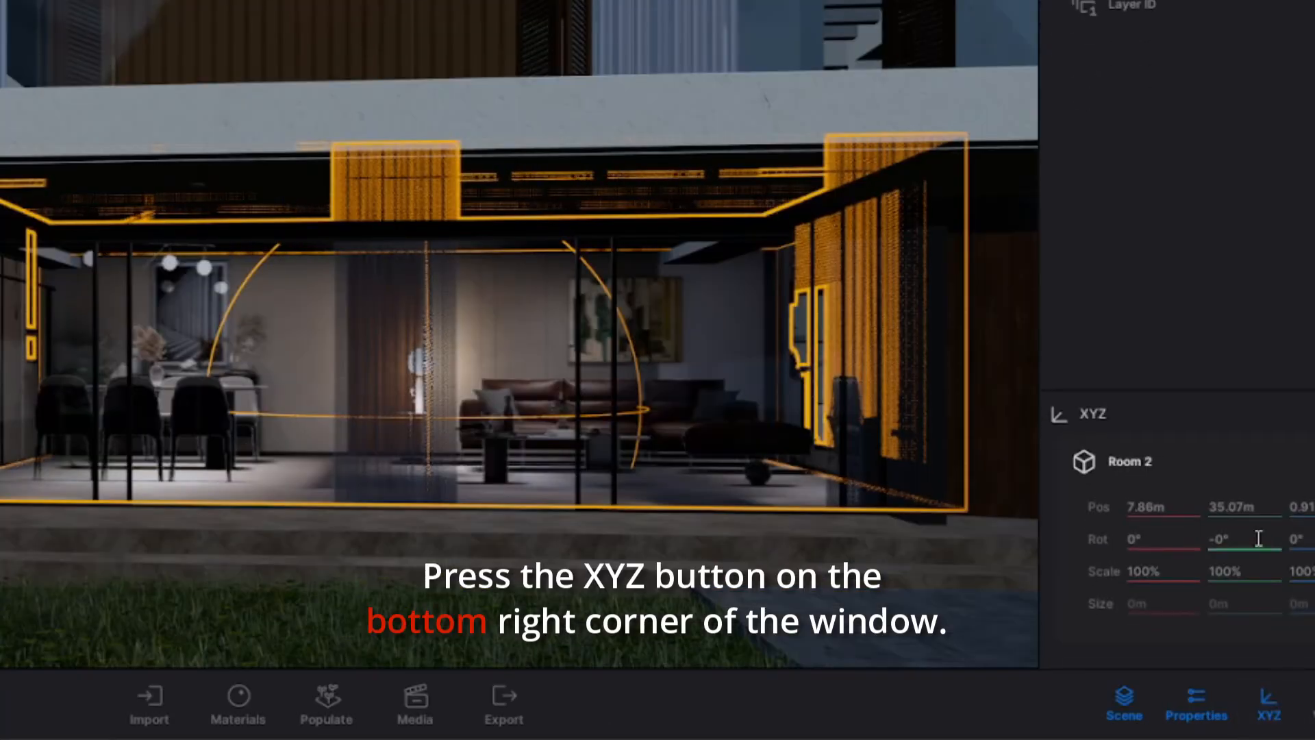